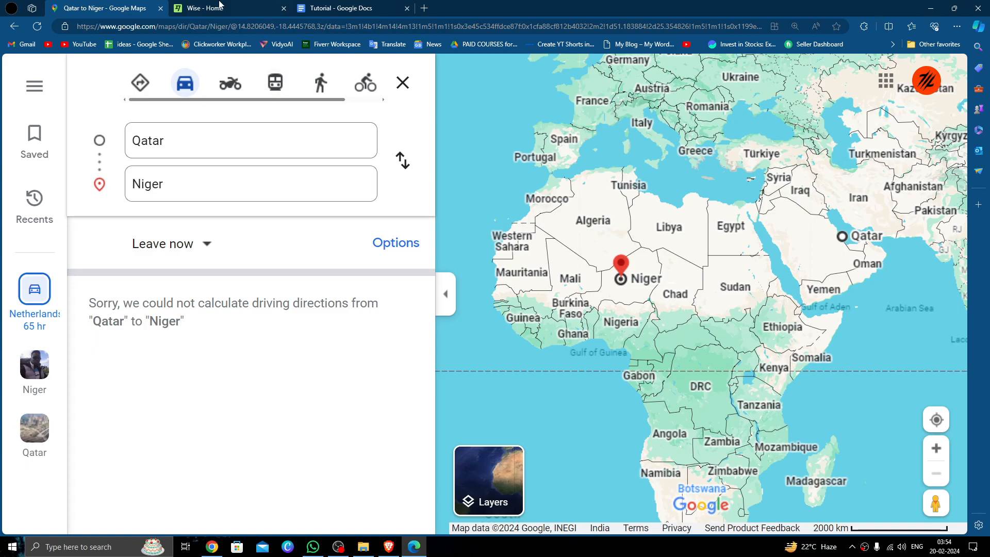
Switch from the Google Maps tab to the Wise home page.
{"action": "left_click", "coordinate": [209, 8]}
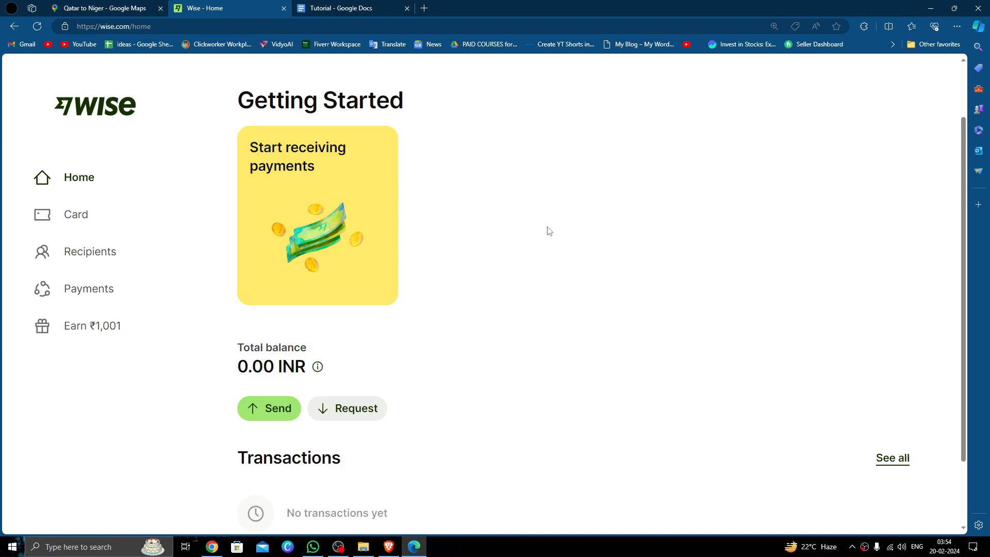
Start a single one-off payment from the home page's Send options.
{"action": "scroll", "scroll_direction": "down", "scroll_amount": 3}
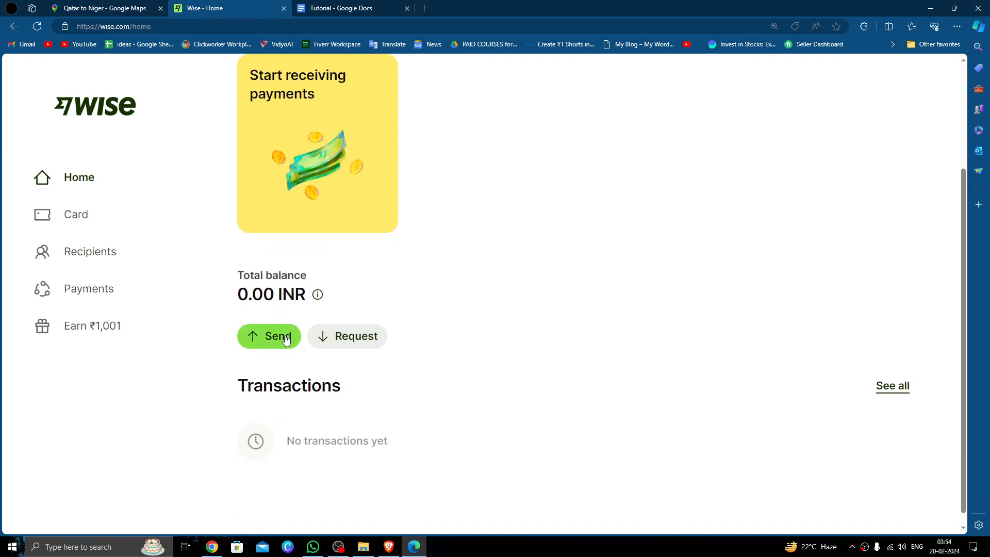
{"action": "left_click", "coordinate": [269, 335]}
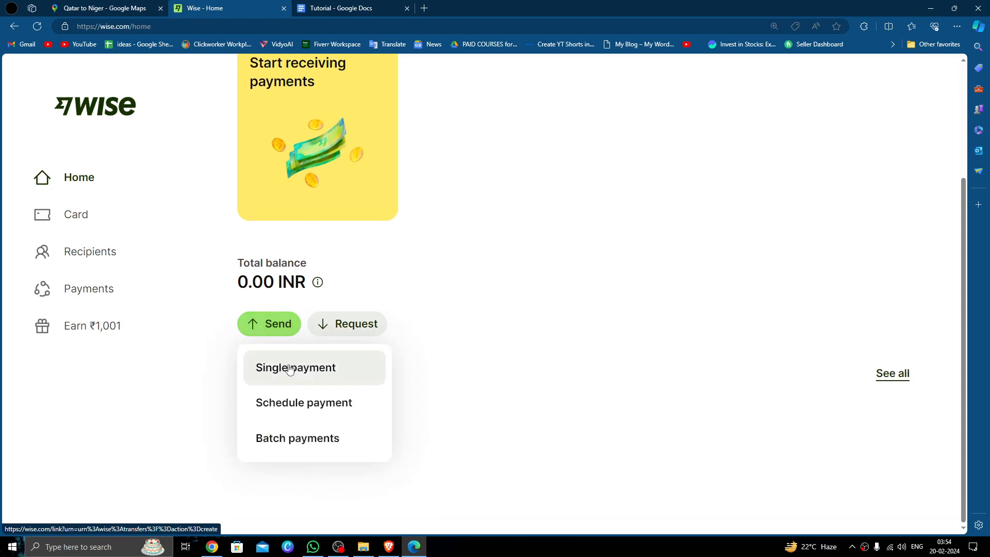
{"action": "left_click", "coordinate": [295, 368]}
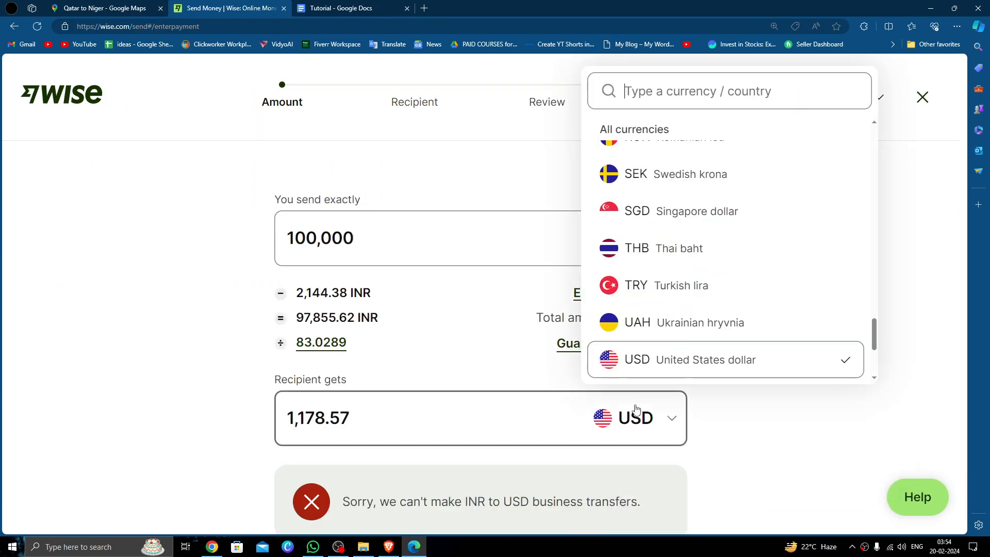
Choose NGN as the recipient currency by searching 'Niger', then clear the send amount.
{"action": "type", "text": "Niger"}
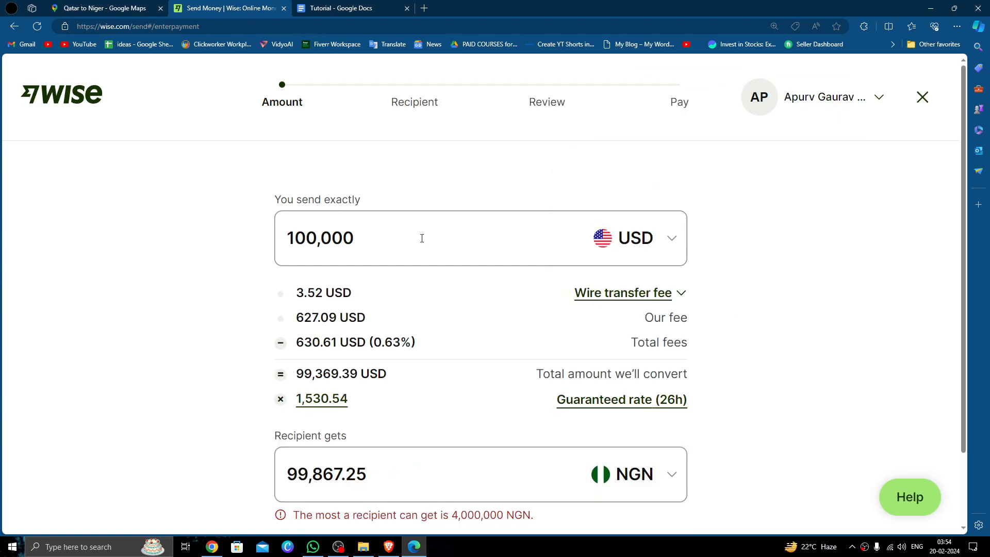
{"action": "left_click", "coordinate": [416, 238]}
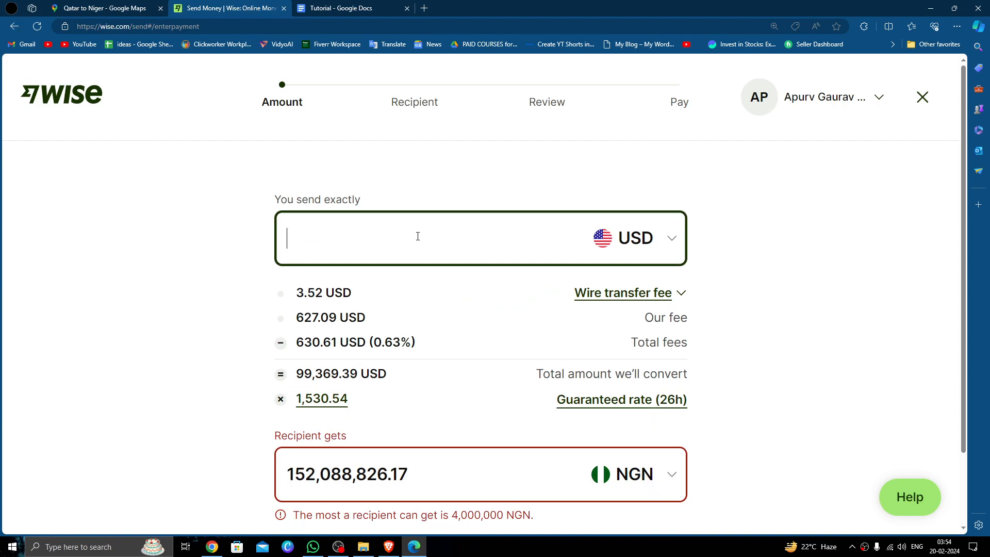
Enter 25 USD, review fees and the Nigeria-unavailable notice, then return home via the Wise logo.
{"action": "type", "text": "25"}
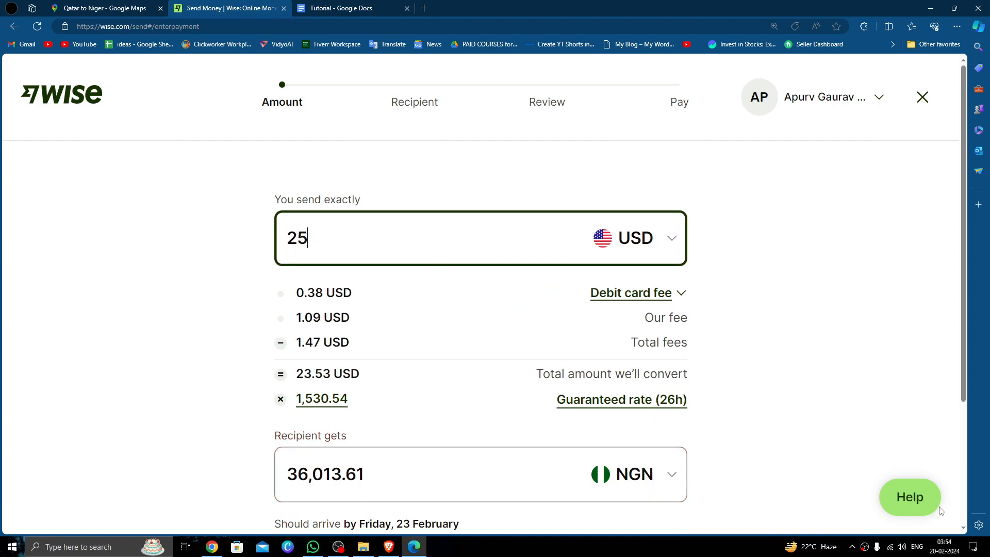
{"action": "left_click", "coordinate": [629, 292]}
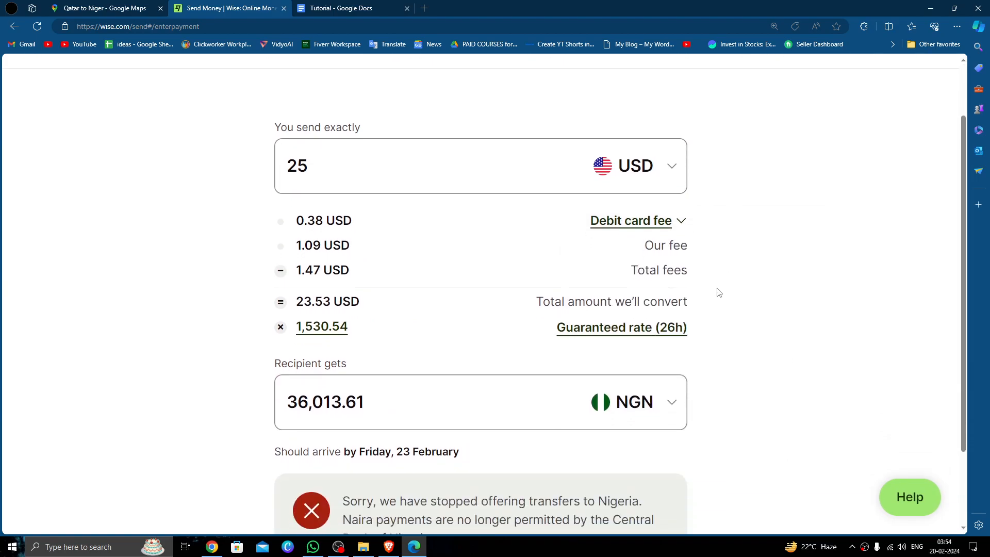
{"action": "scroll", "scroll_direction": "down", "scroll_amount": 3}
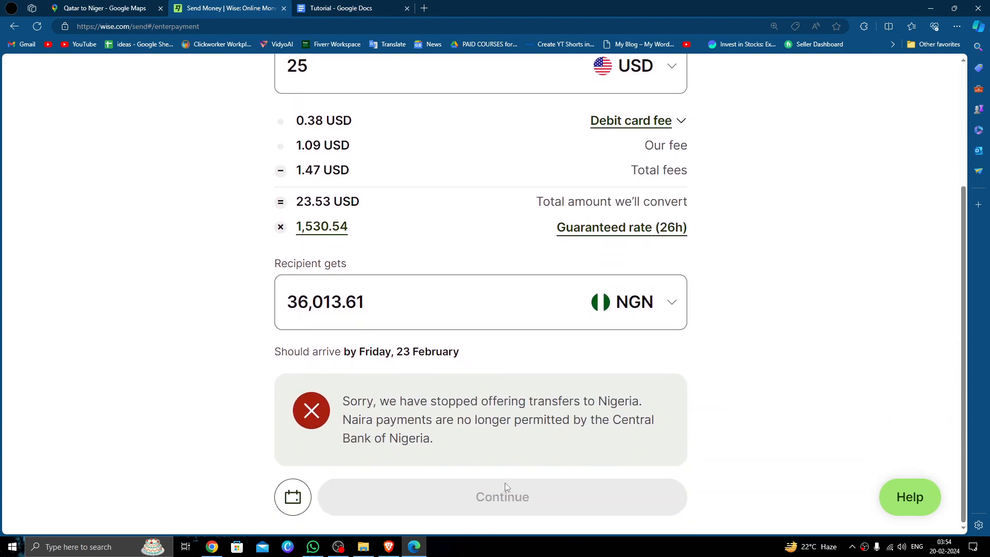
{"action": "scroll", "scroll_direction": "up", "scroll_amount": 3}
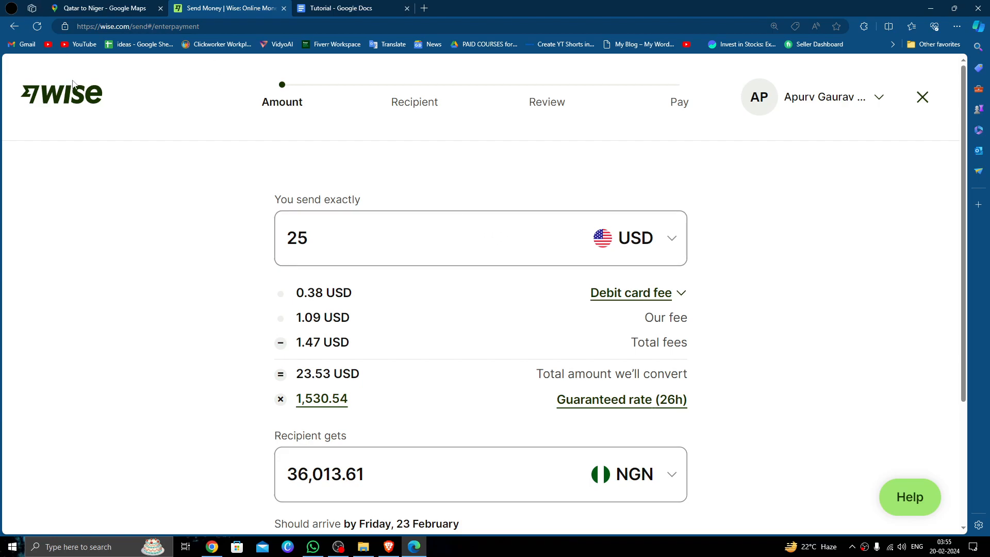
{"action": "left_click", "coordinate": [922, 97]}
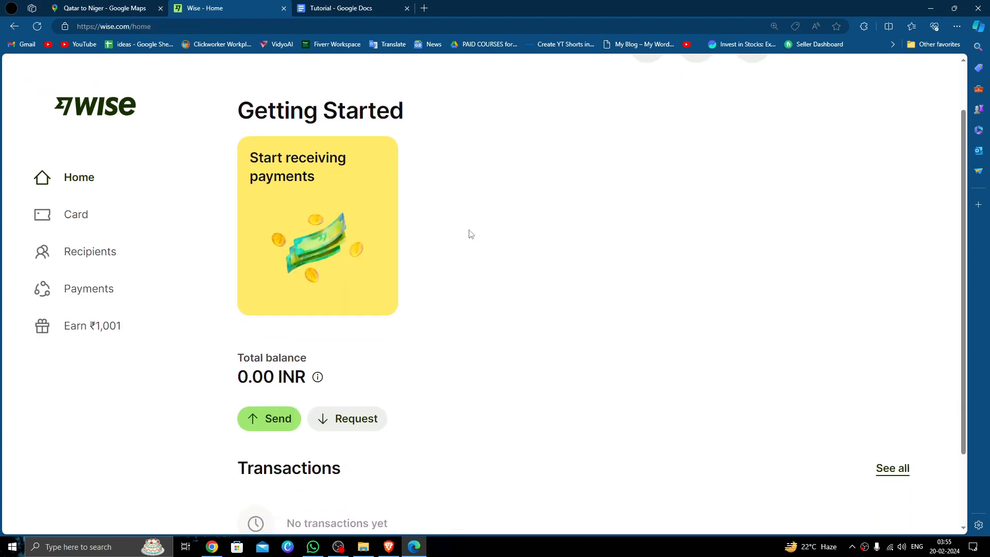